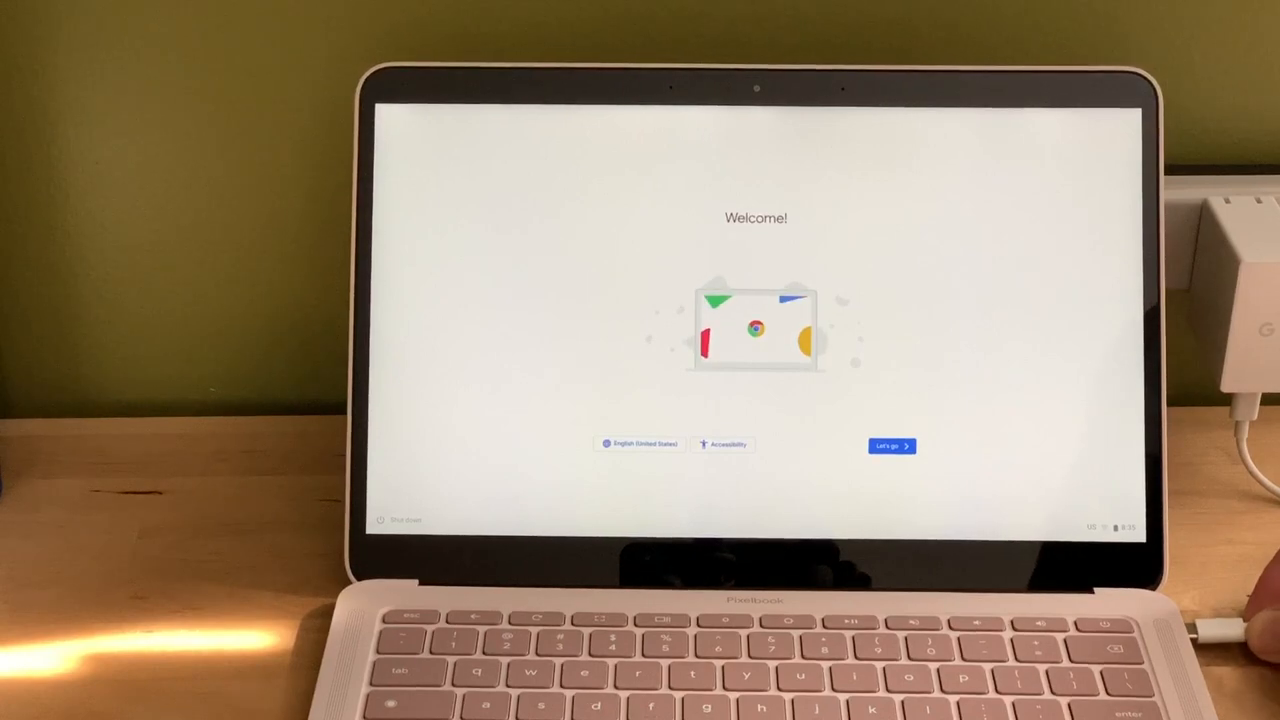
# Start Pixelbook setup from the welcome screen with "Let's go"
pyautogui.click(889, 446)
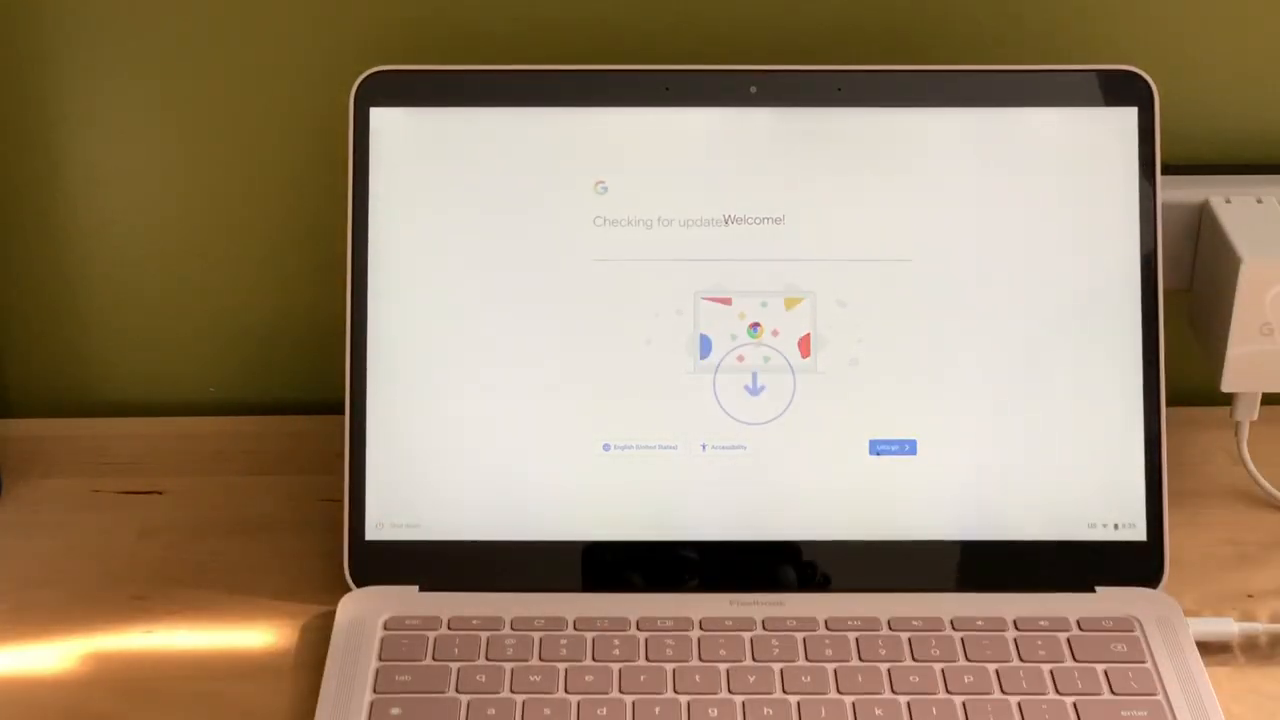
# Continue past the update check to the Google account sign-in
pyautogui.click(890, 447)
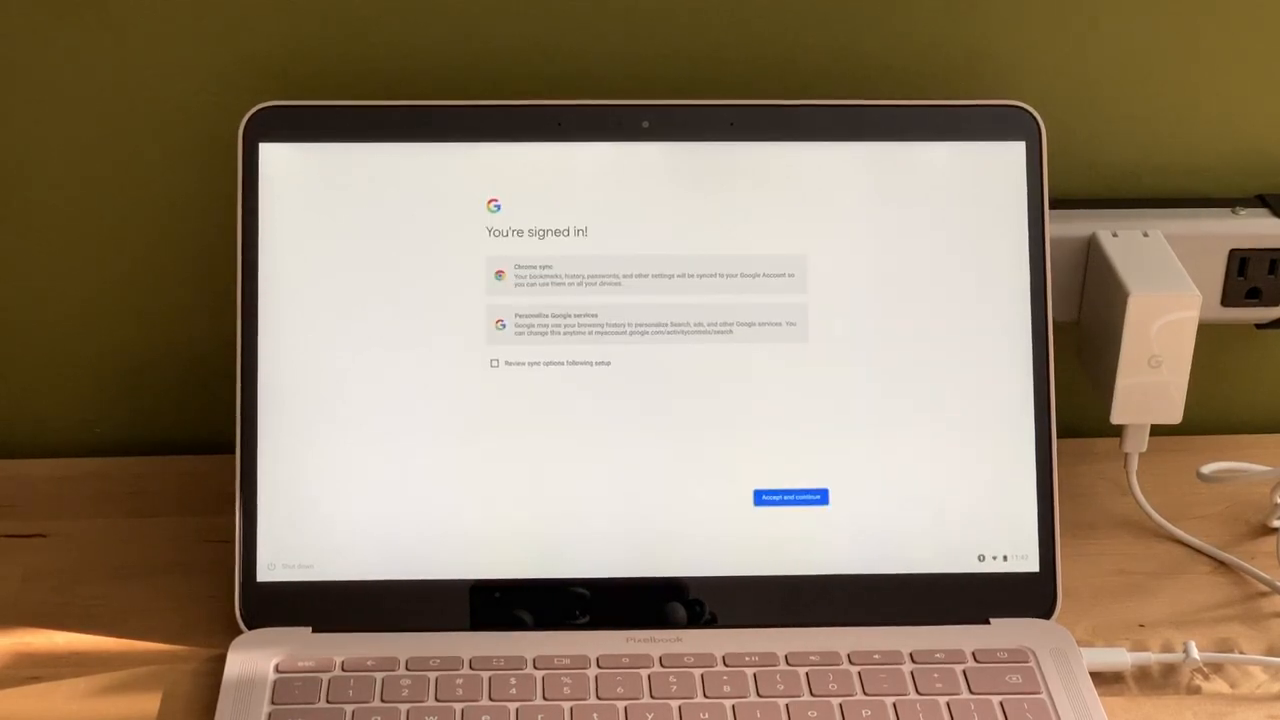
pyautogui.click(790, 497)
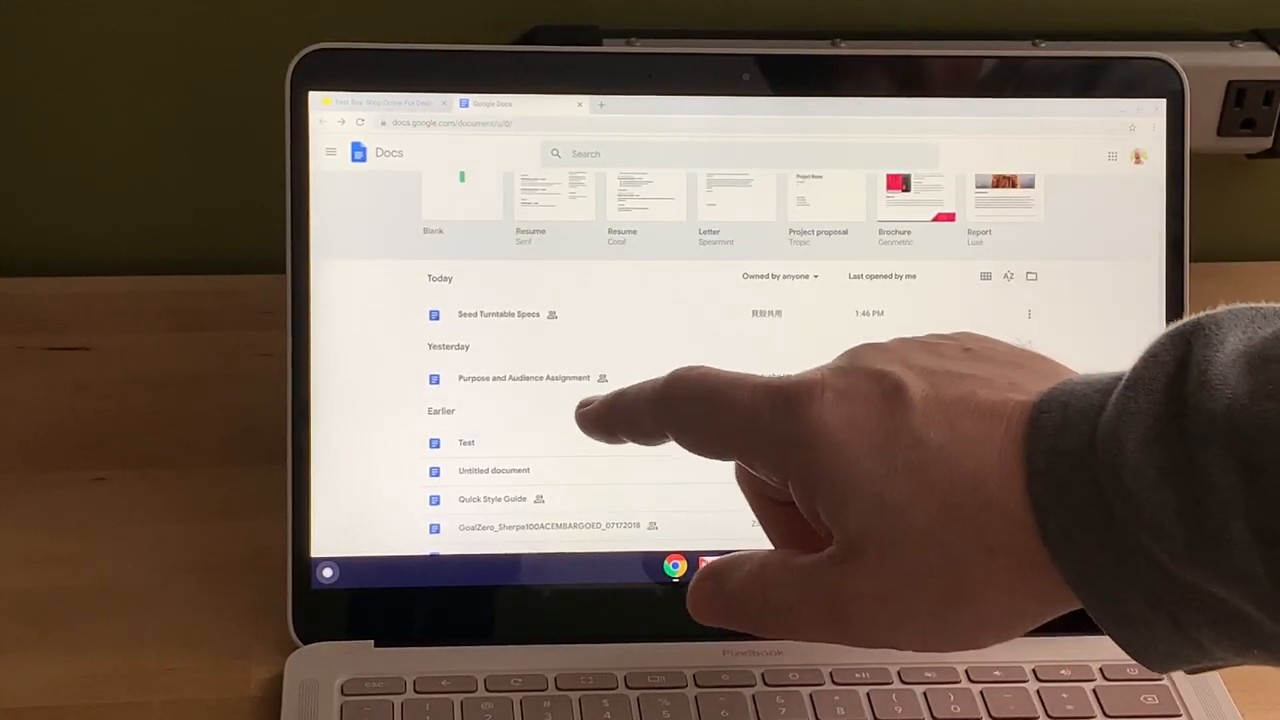
# Open GoalZero_Sherpa100ACEMBARGOED_07172018 from the Docs list and show its outline
pyautogui.scroll(-3)
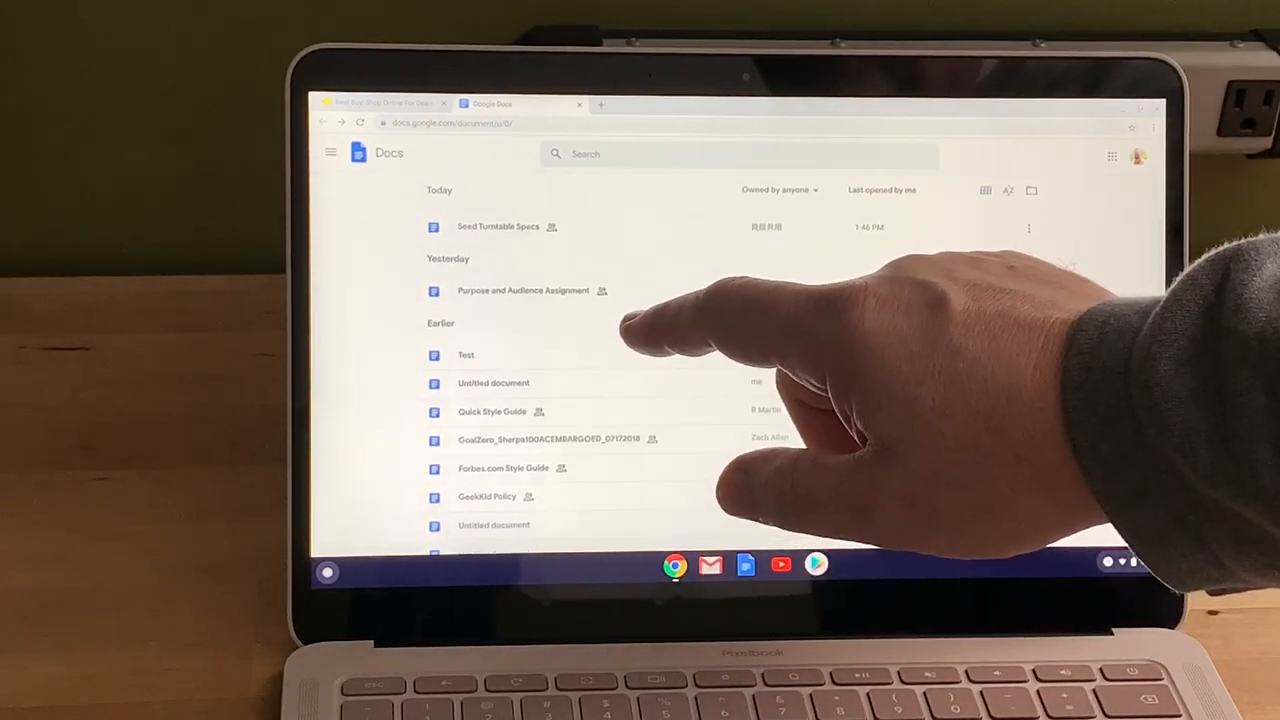
pyautogui.scroll(-3)
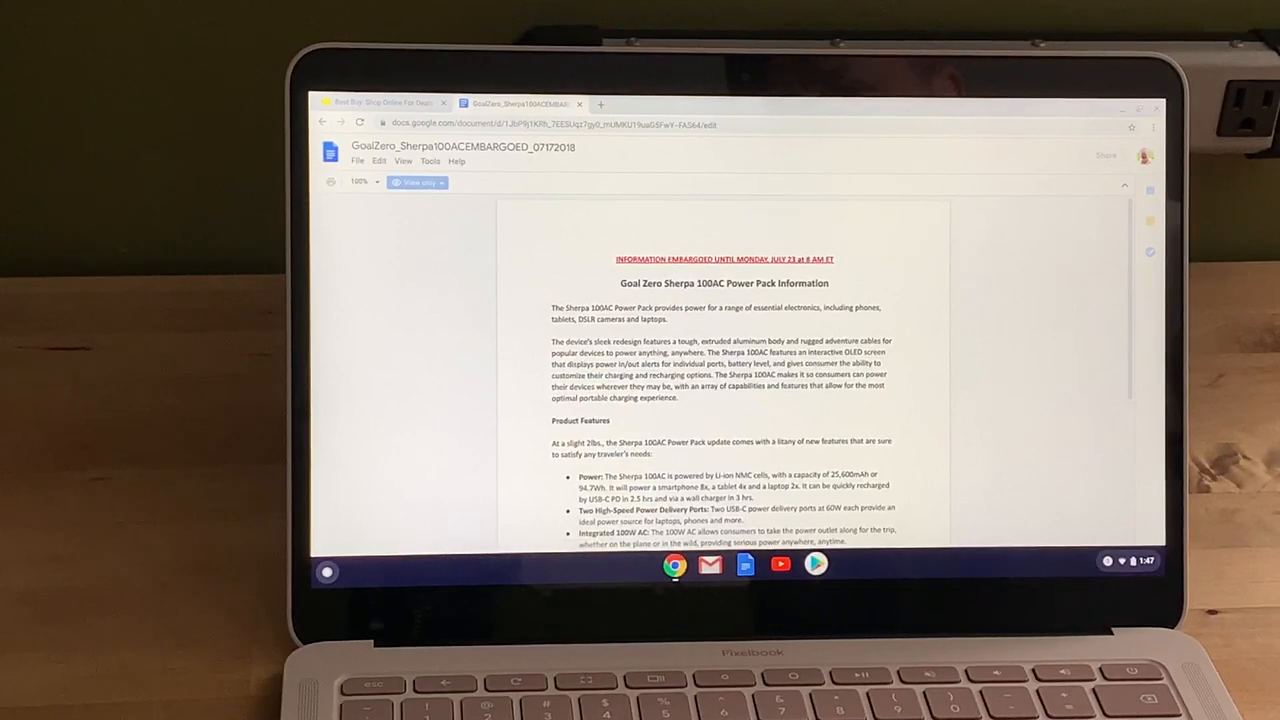
pyautogui.click(326, 216)
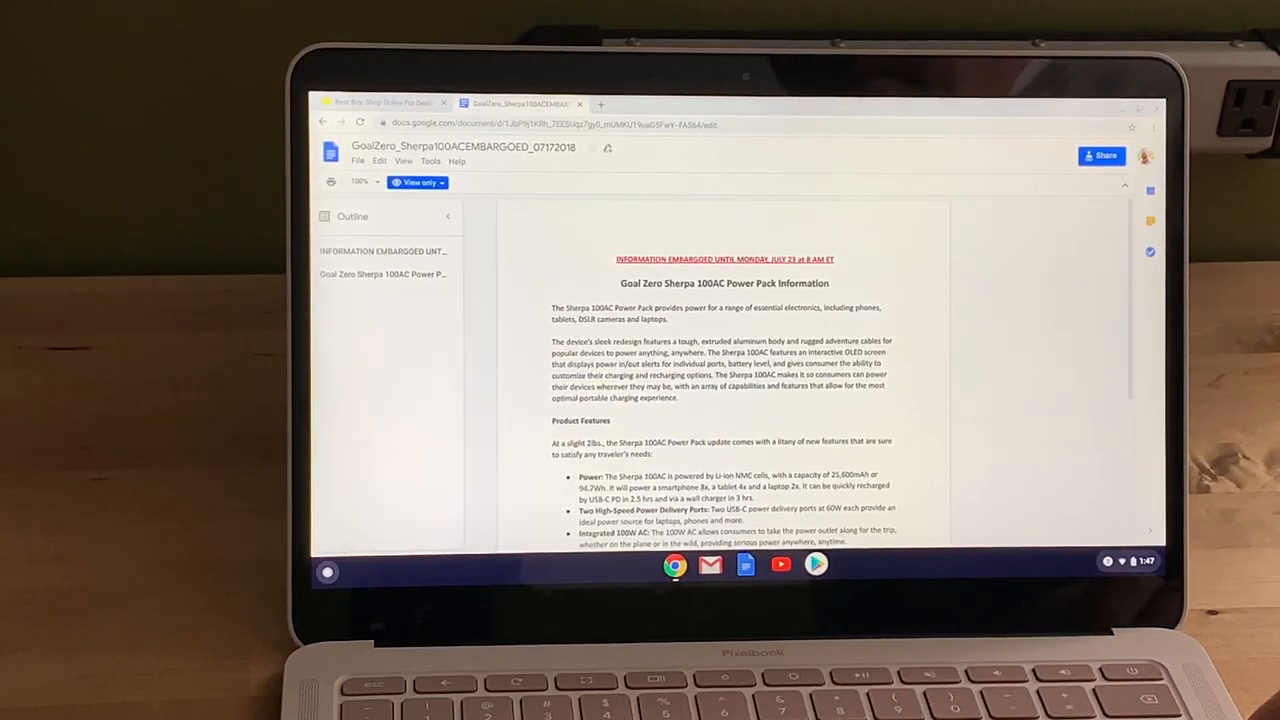